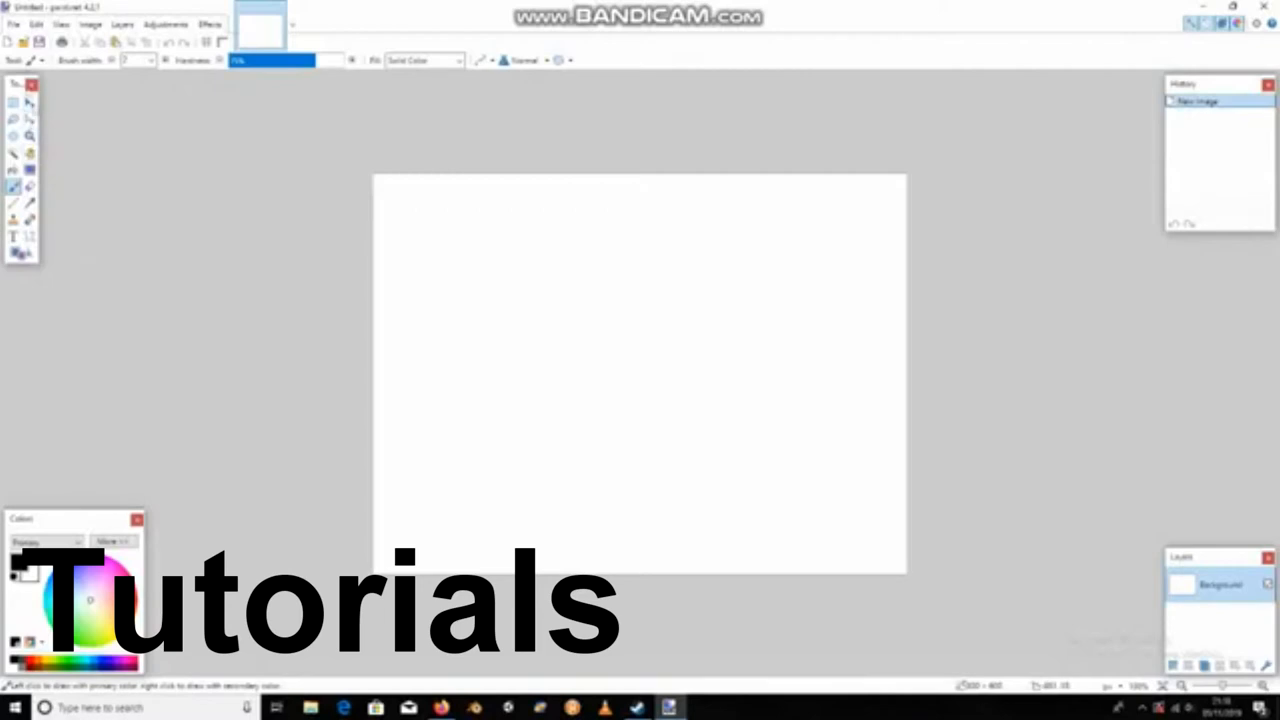
mouse_move(492, 356)
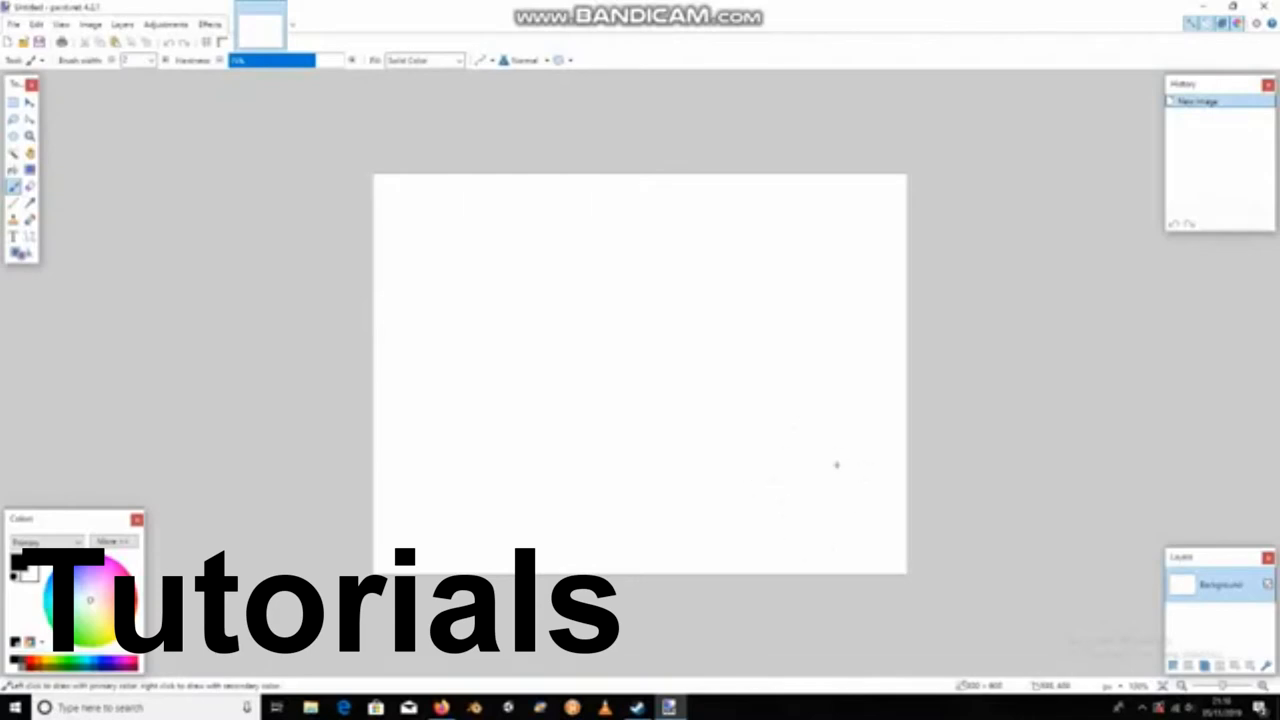
mouse_move(808, 408)
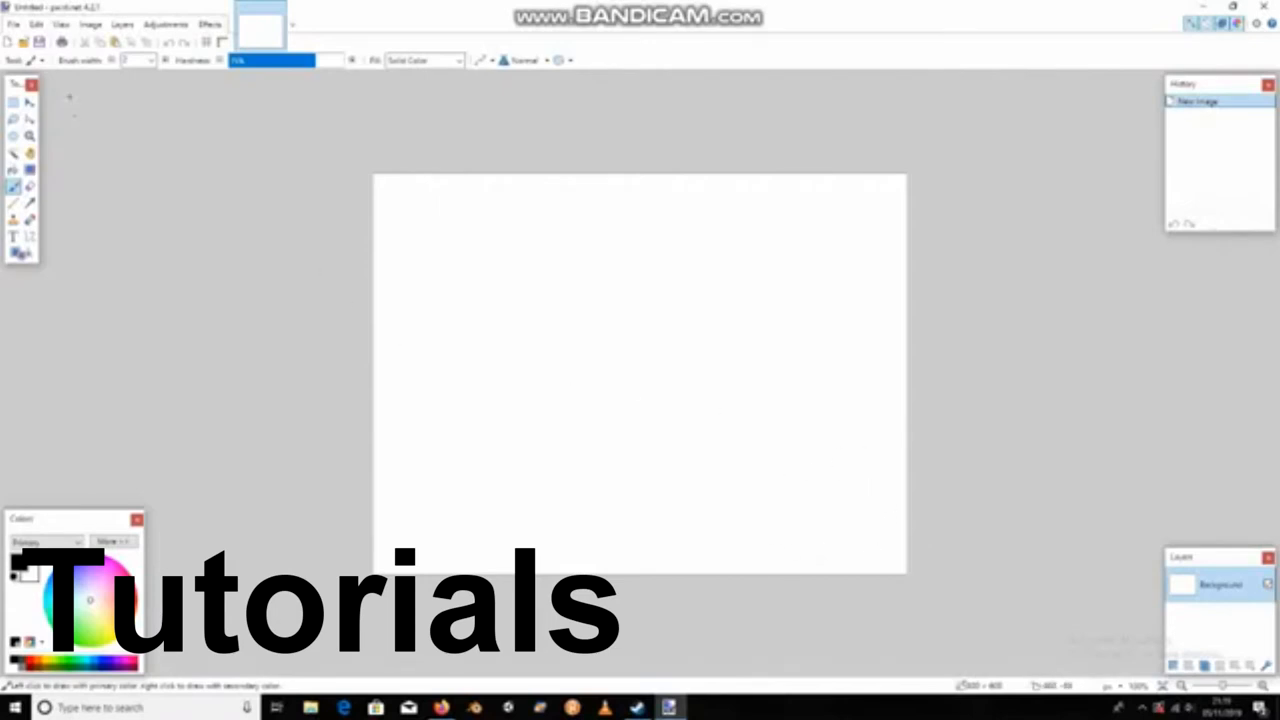
mouse_move(30, 108)
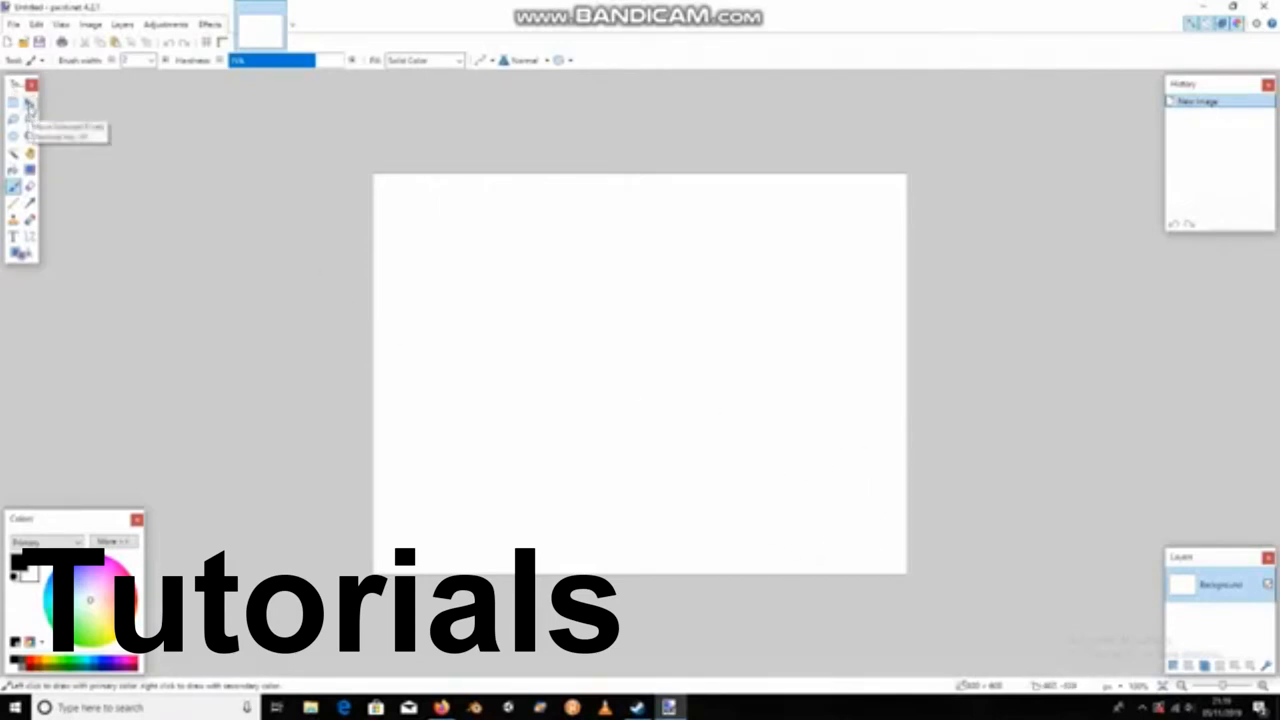
left_click(14, 96)
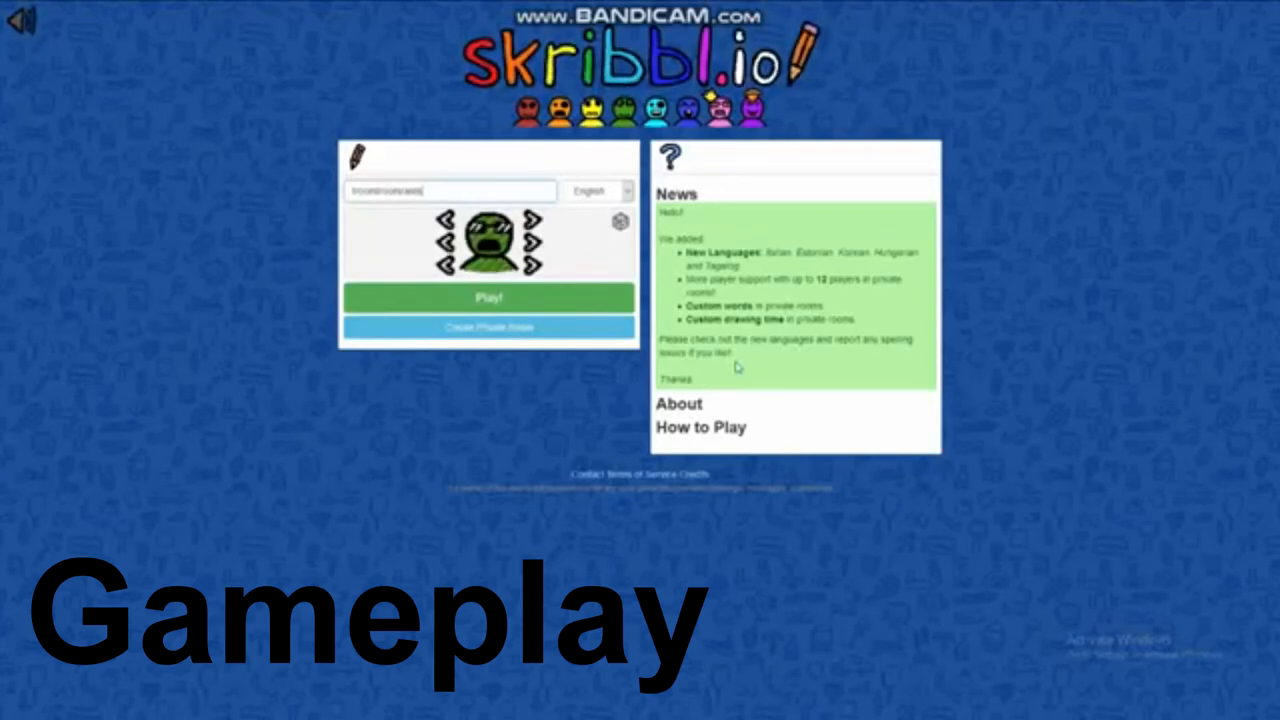
mouse_move(710, 96)
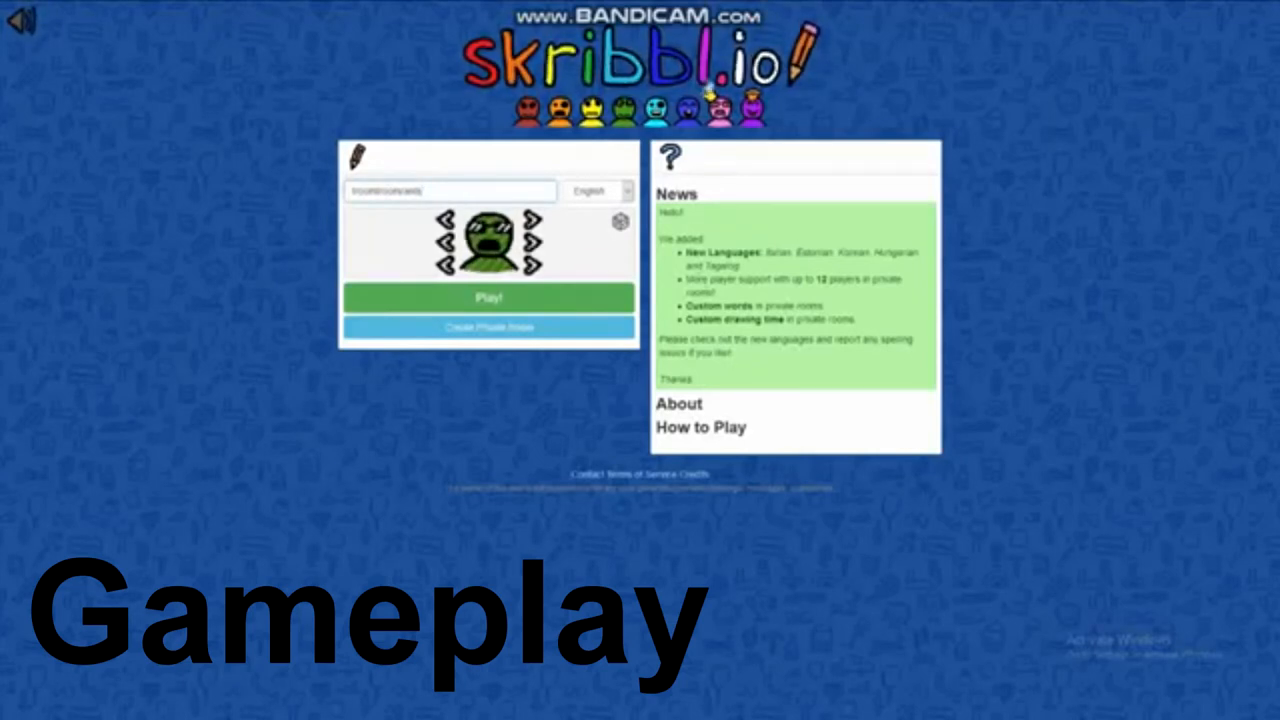
mouse_move(900, 222)
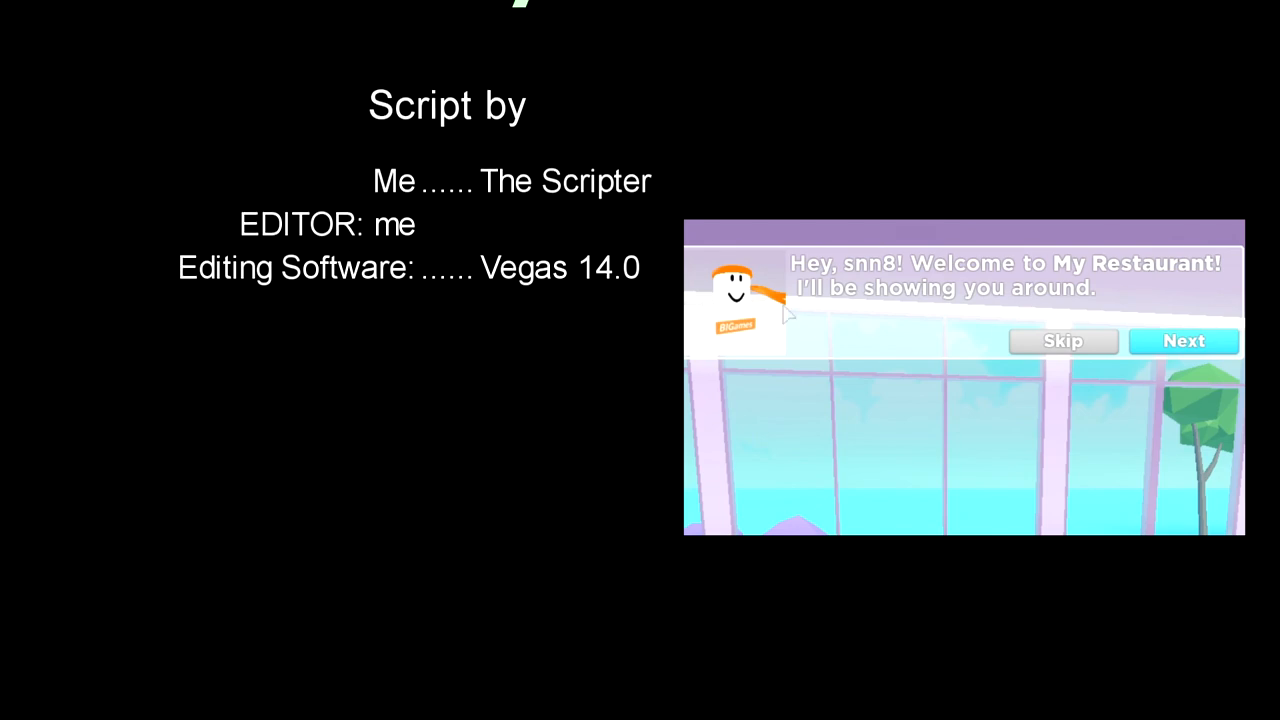
left_click(1184, 340)
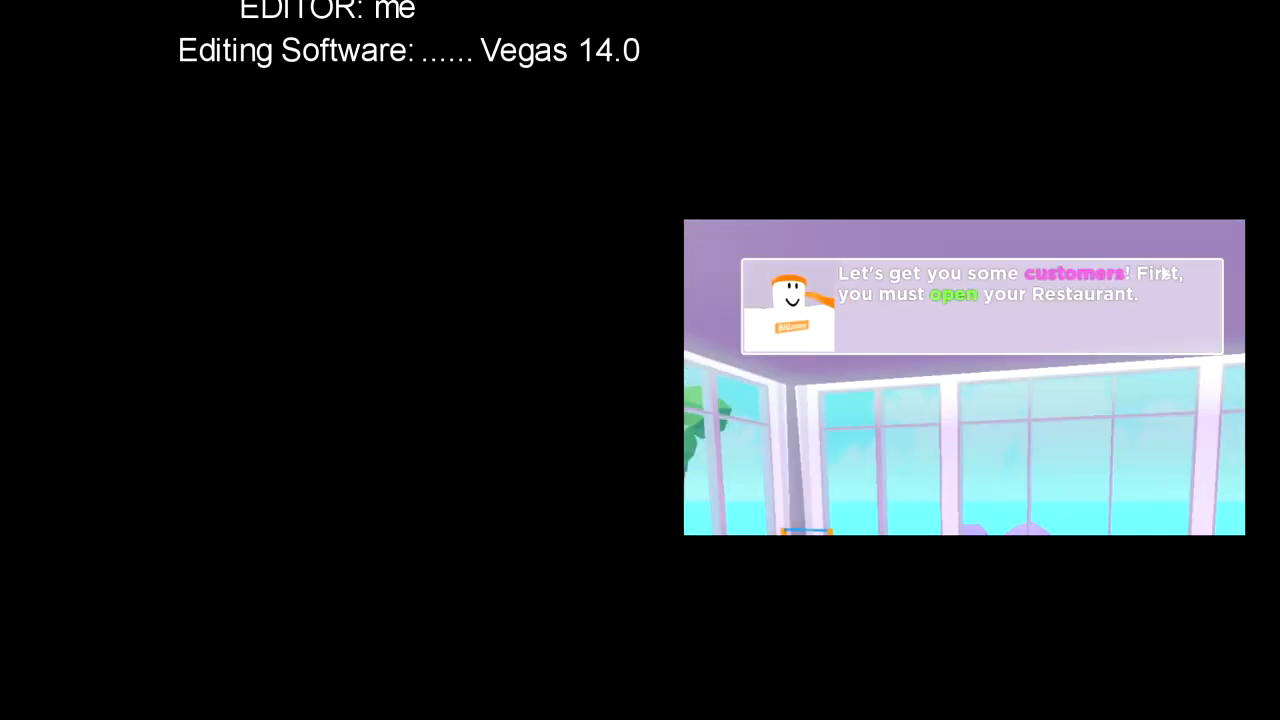